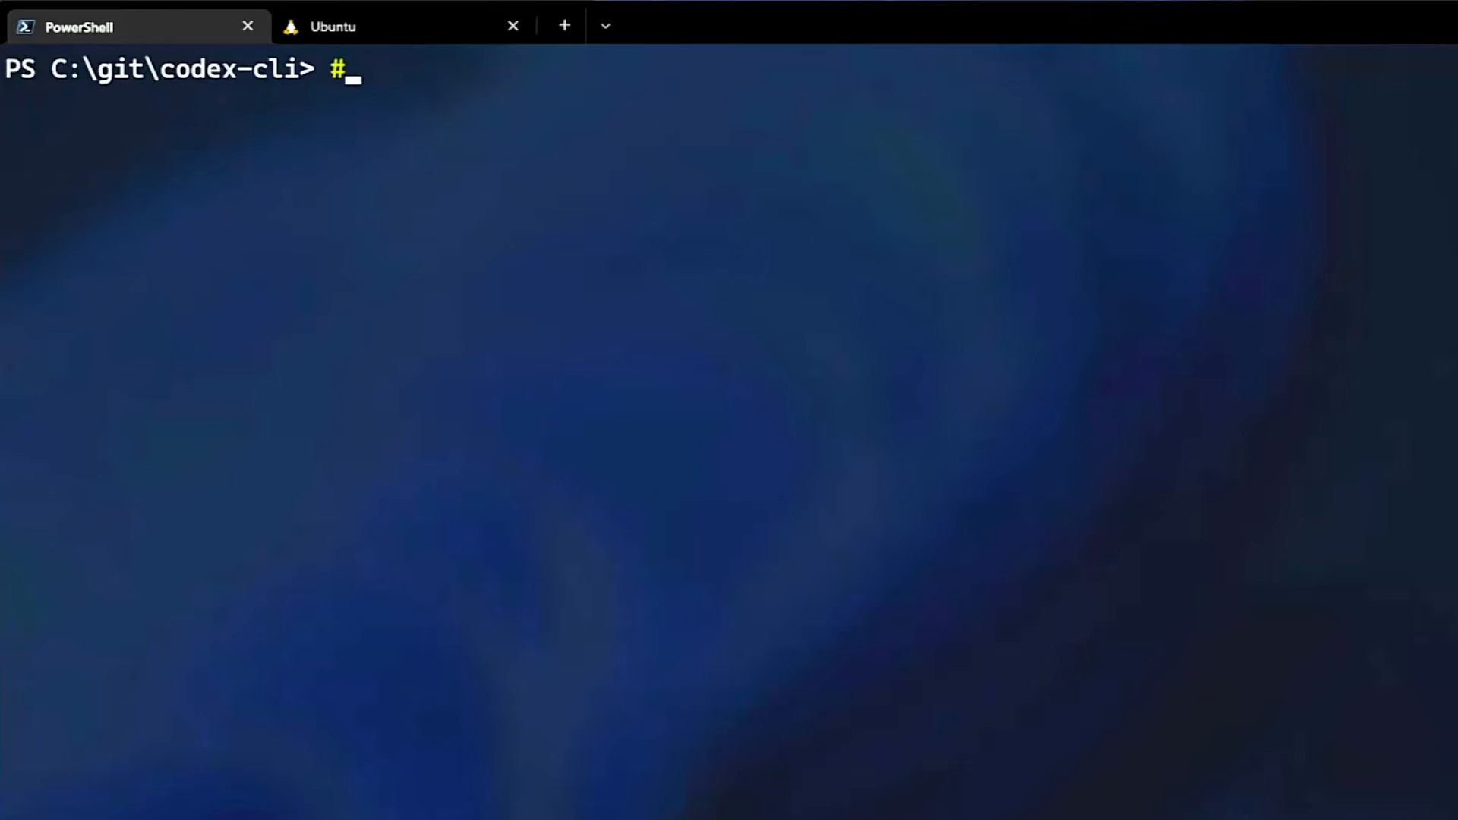
# Ask '# what's my IP?' and run the suggested Invoke-WebRequest to ifconfig.me to print the public IP
pyautogui.write("what's my IP?")
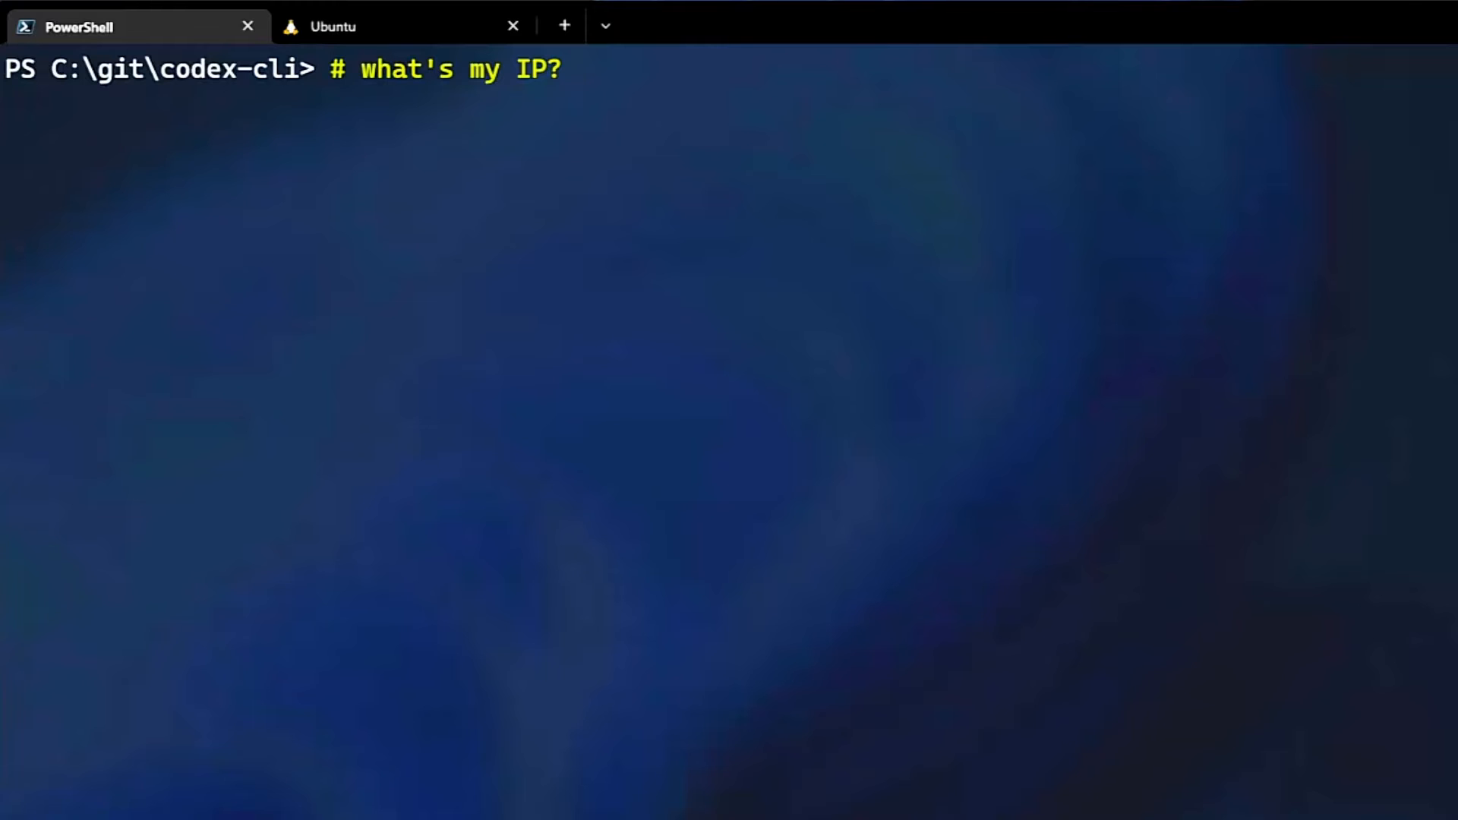
pyautogui.write('(Invoke-WebRequest -uri "http://ifconfig.me/ip").Content')
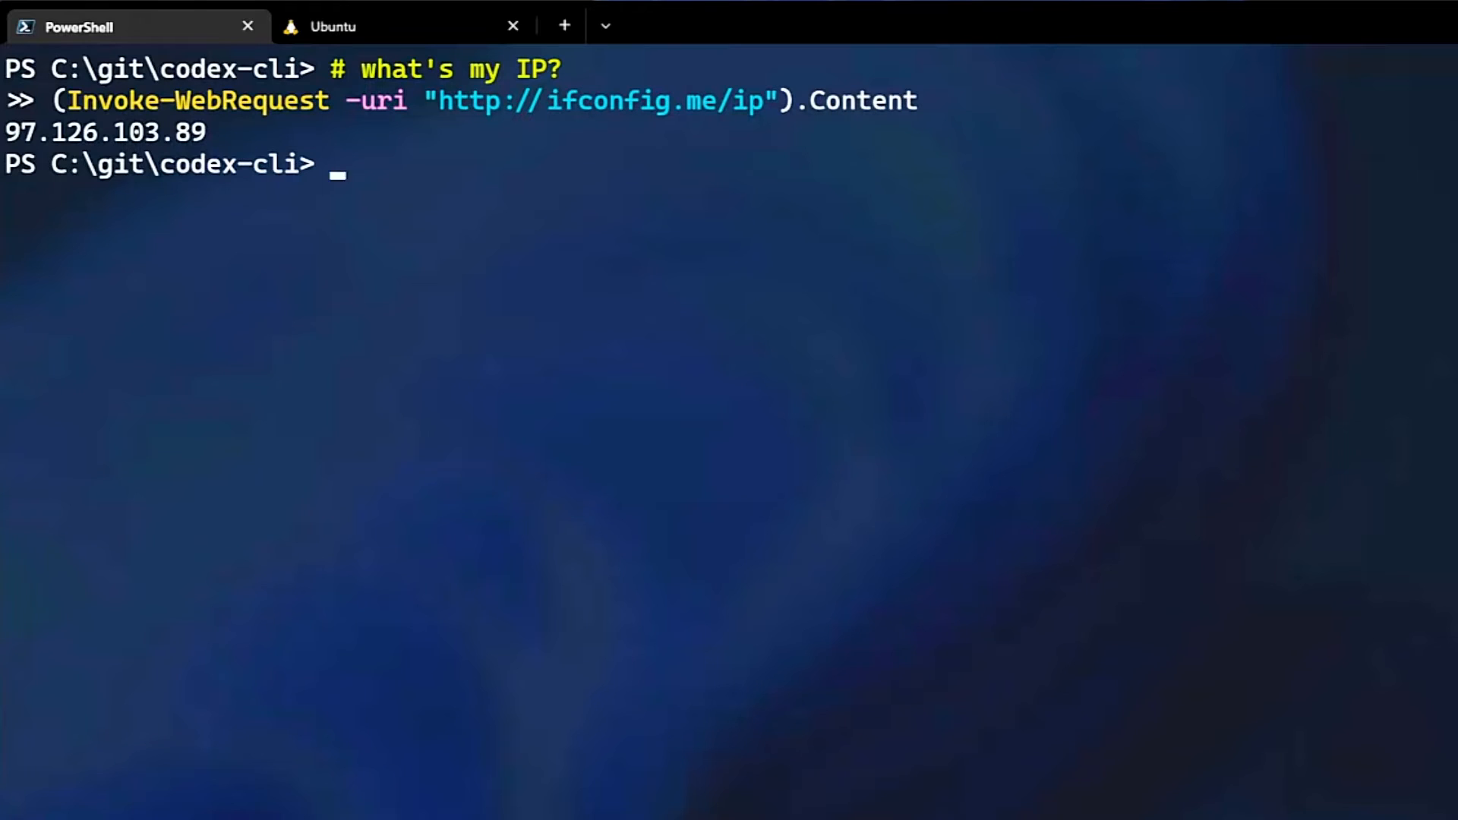
pyautogui.write("# what's runnin")
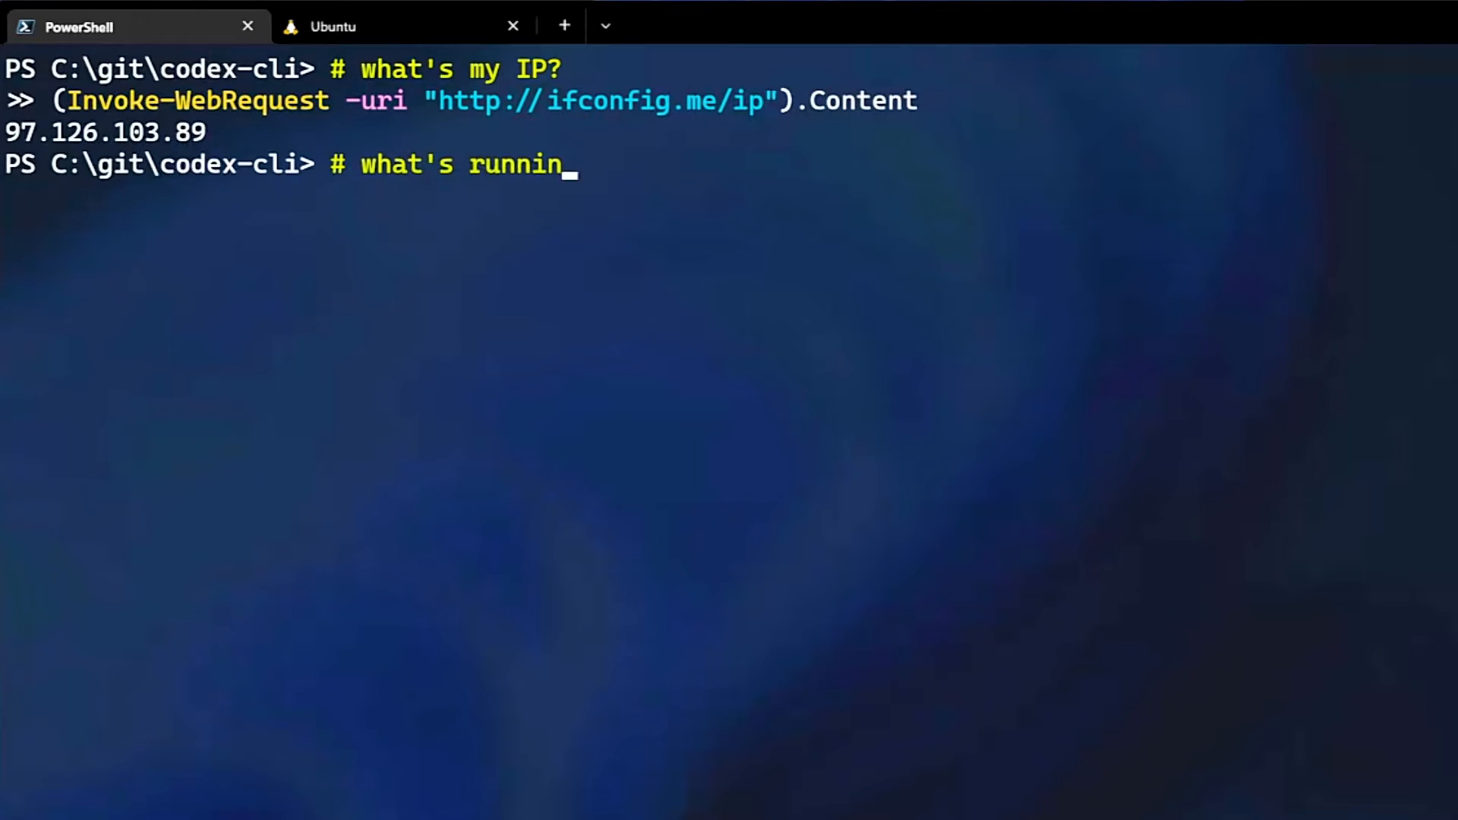
# Identify port 1018's owning process with Get-Process/Get-NetTCPConnection, then '# stop it' with Stop-Process
pyautogui.write('g on port 1018?')
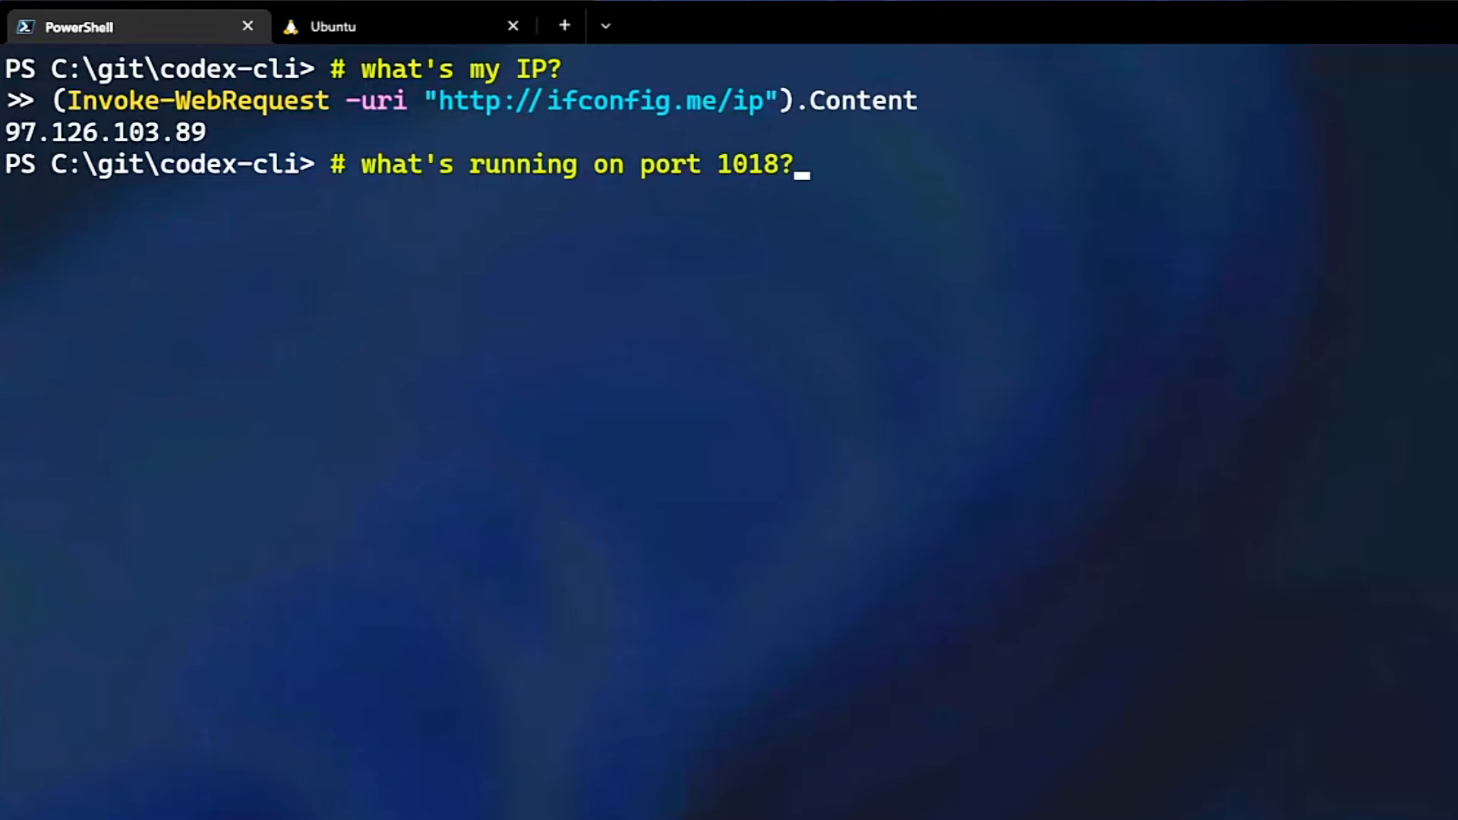
pyautogui.write('Get-Process -Id (Get-NetTCPConnection -LocalPort 1018).OwningProcess')
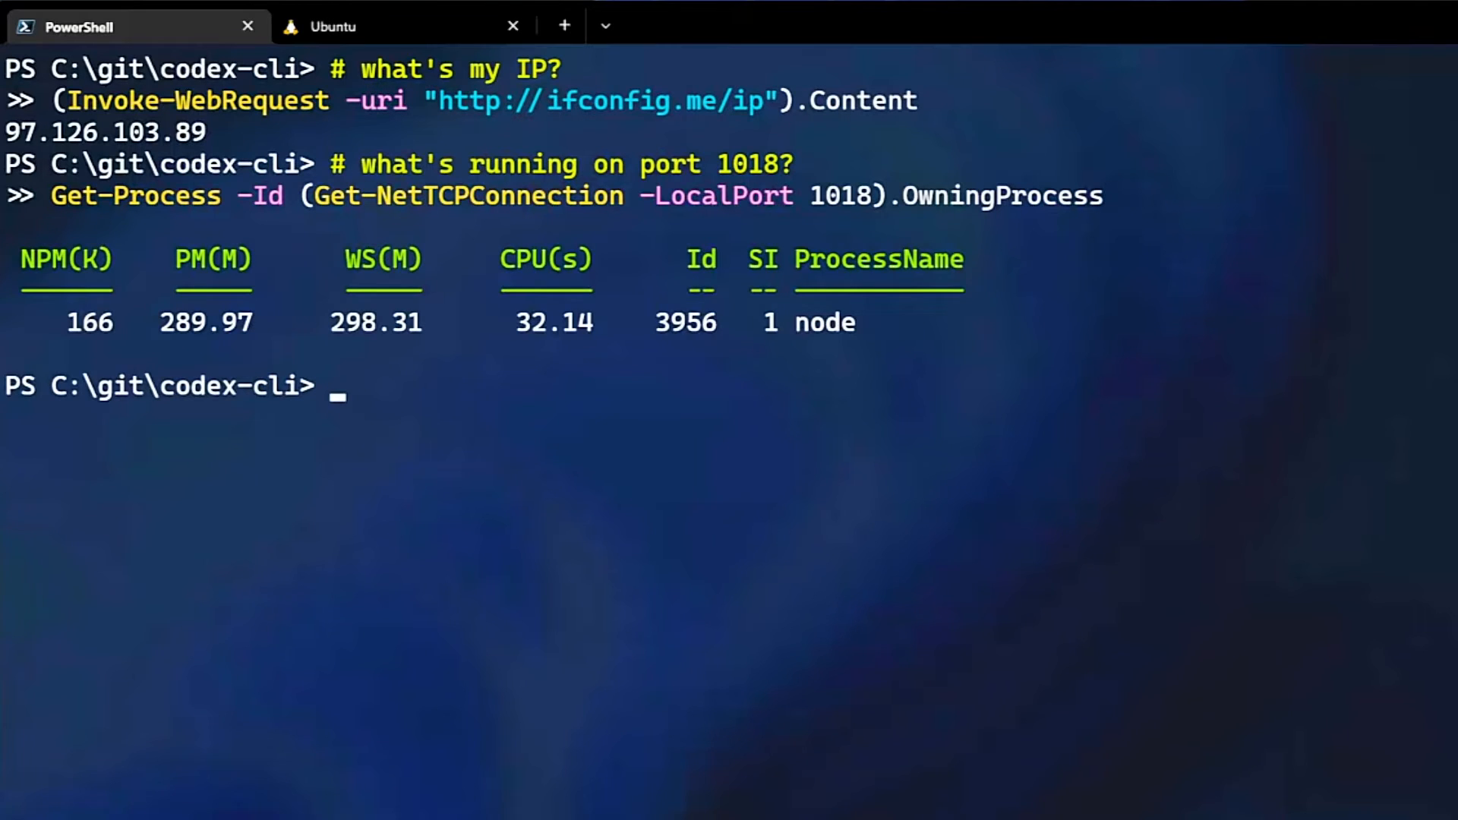
pyautogui.write('# stop it')
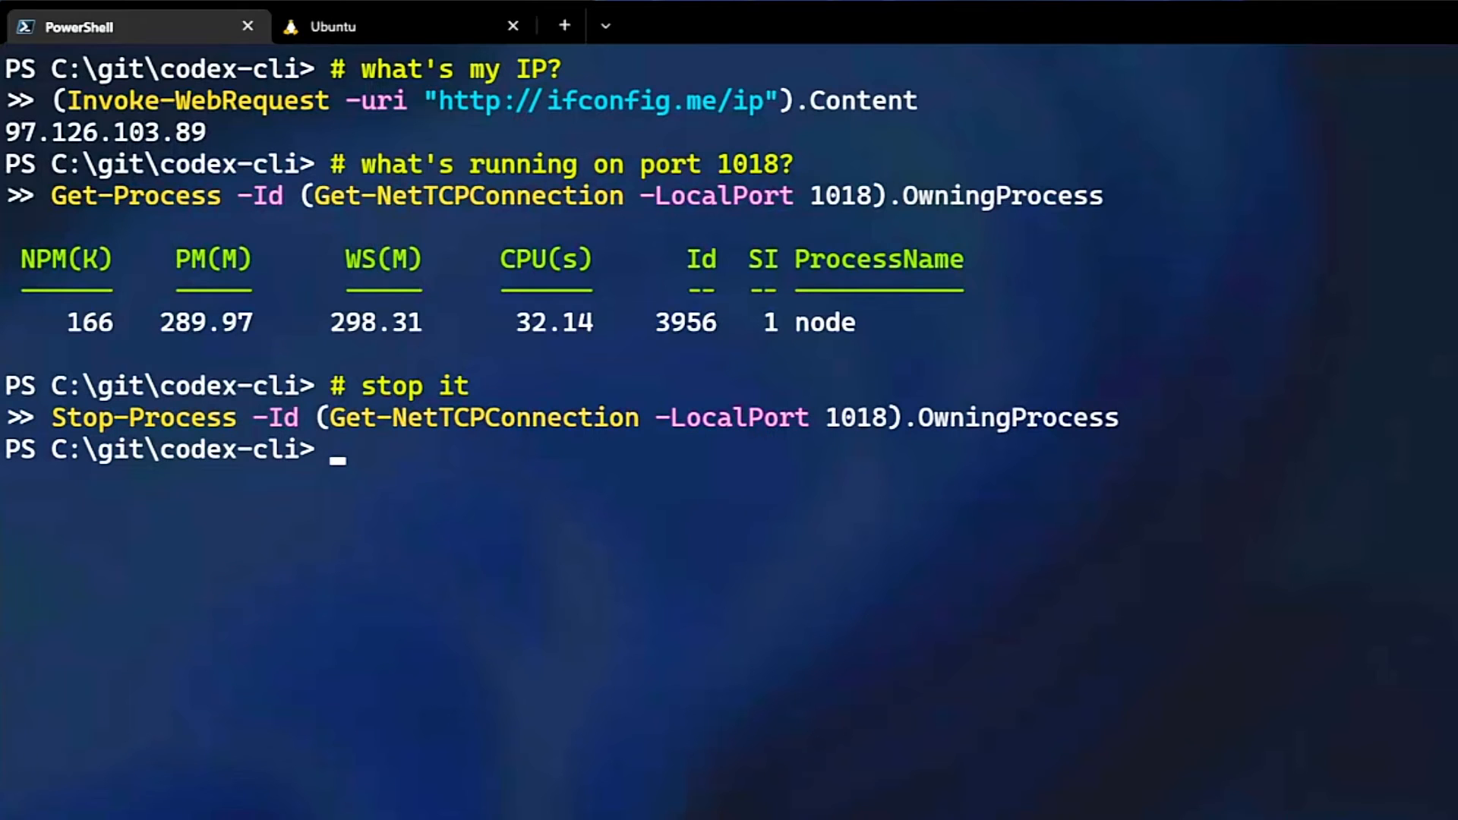
pyautogui.write('# make a git ignore and add n')
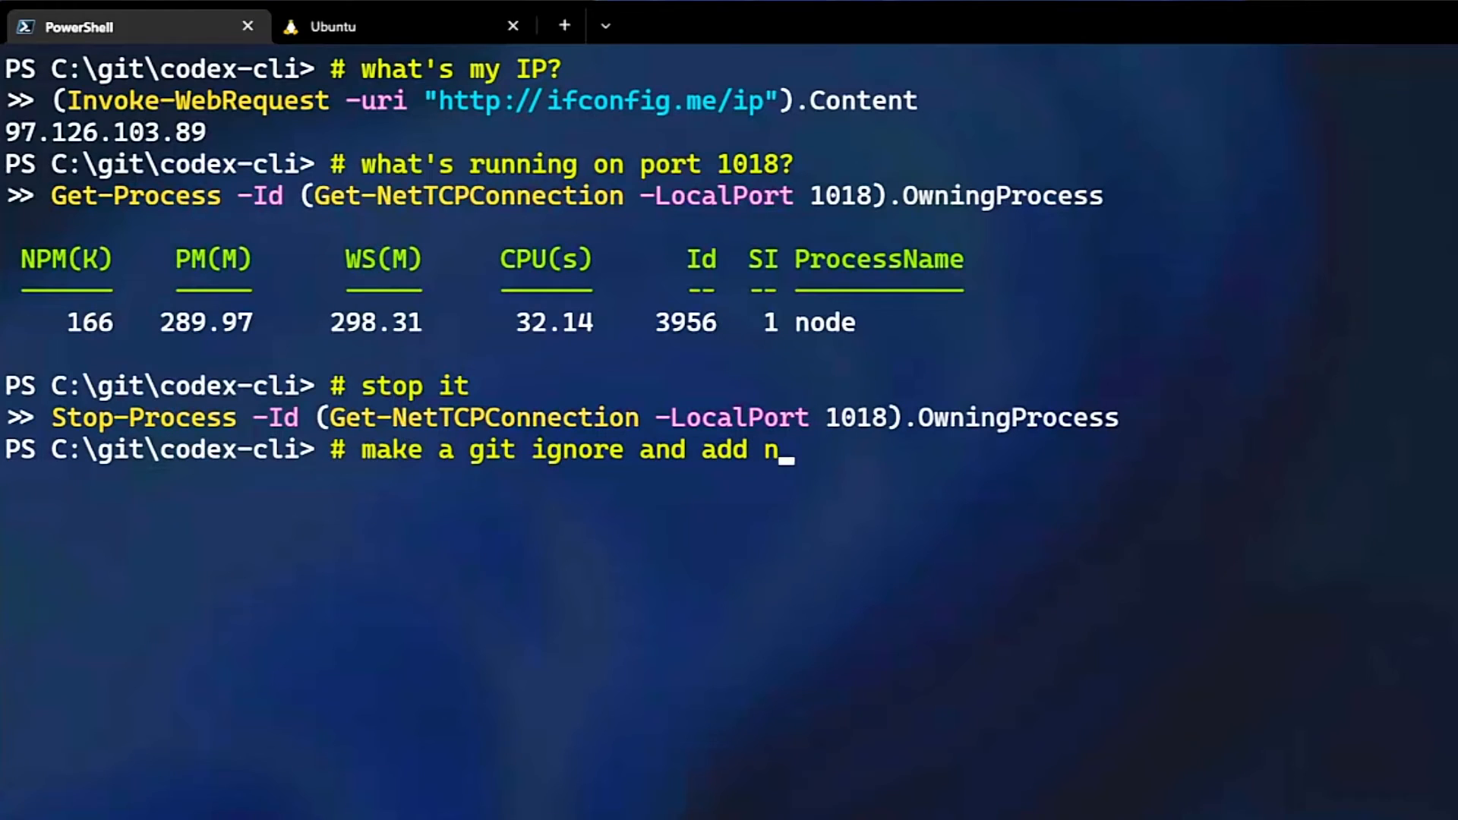
# Write 'node_modules' into a new .gitignore via the generated Out-File command
pyautogui.write('ode modules to it')
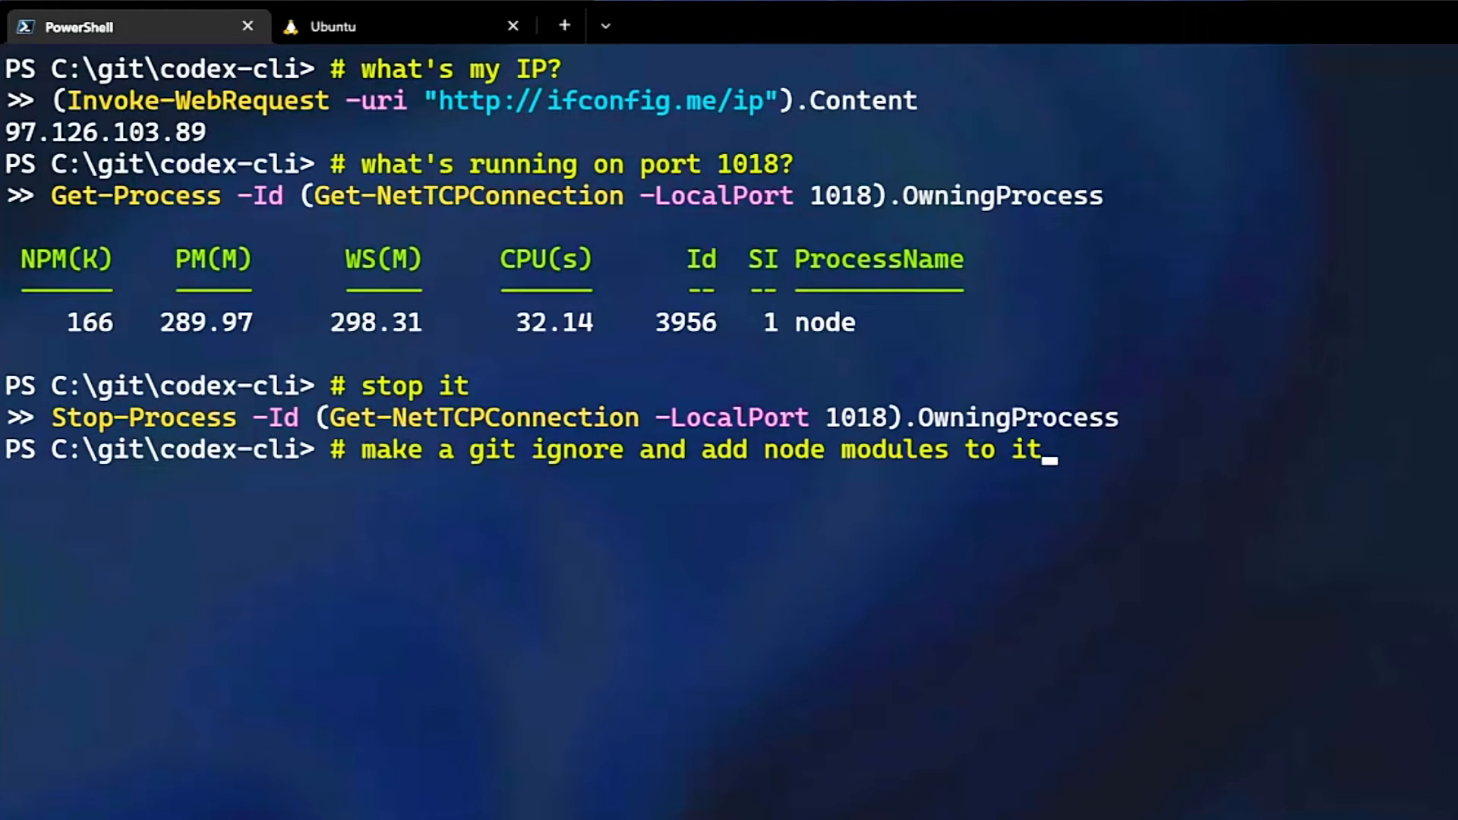
pyautogui.write('"node_modules" | Out-File .gitignore')
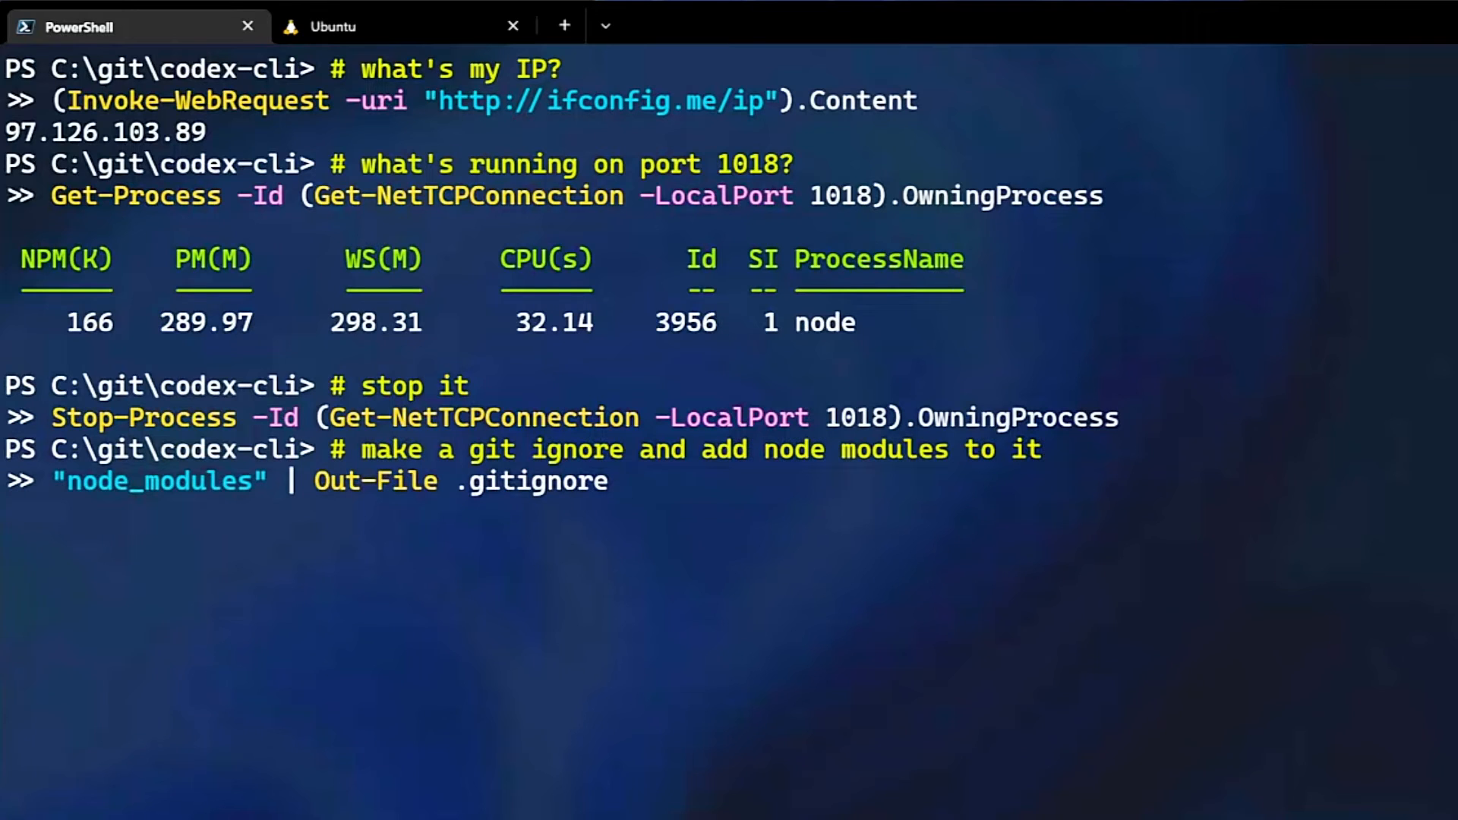
pyautogui.press('Enter')
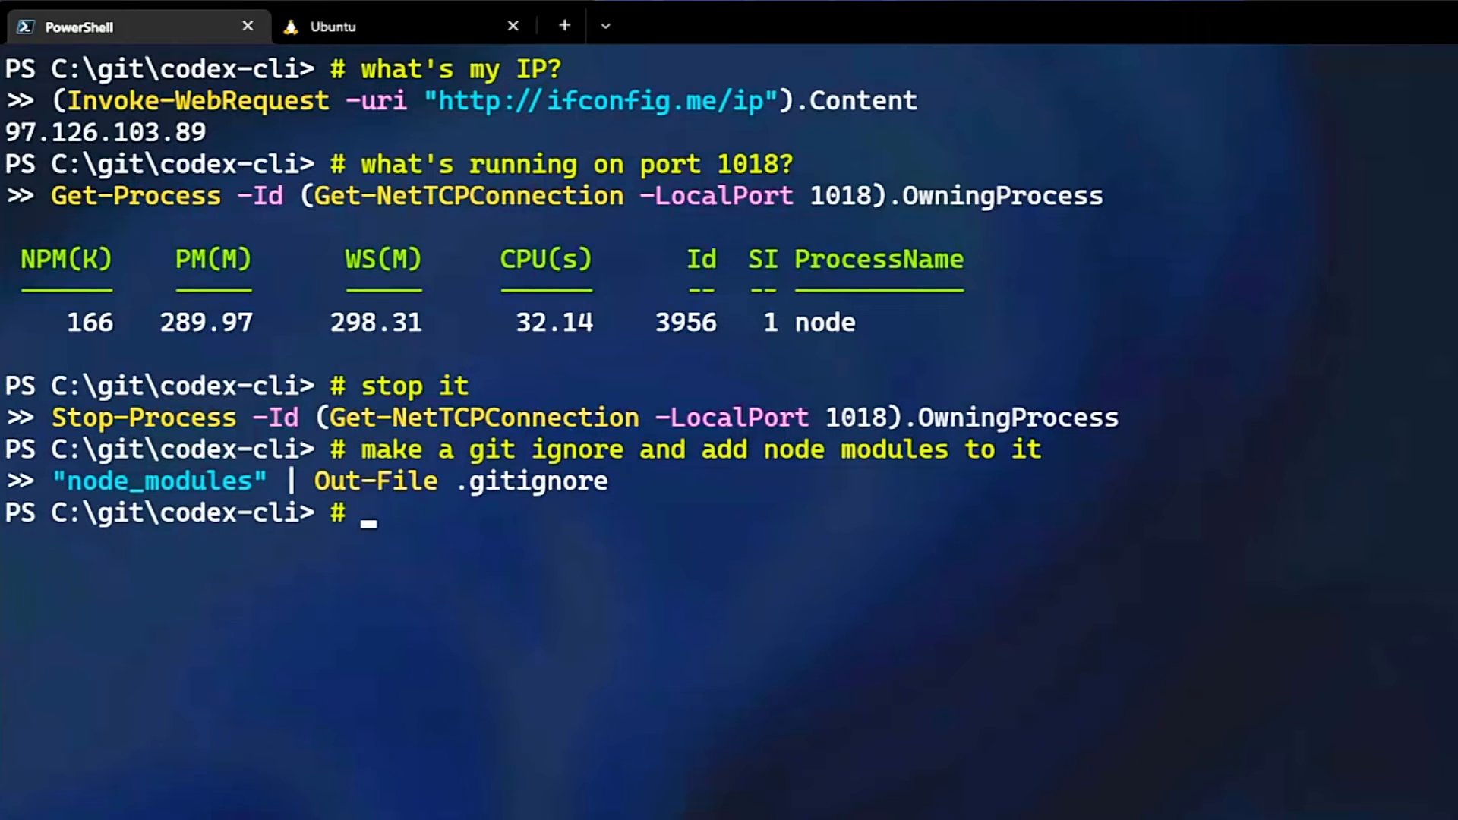
pyautogui.write('open it i')
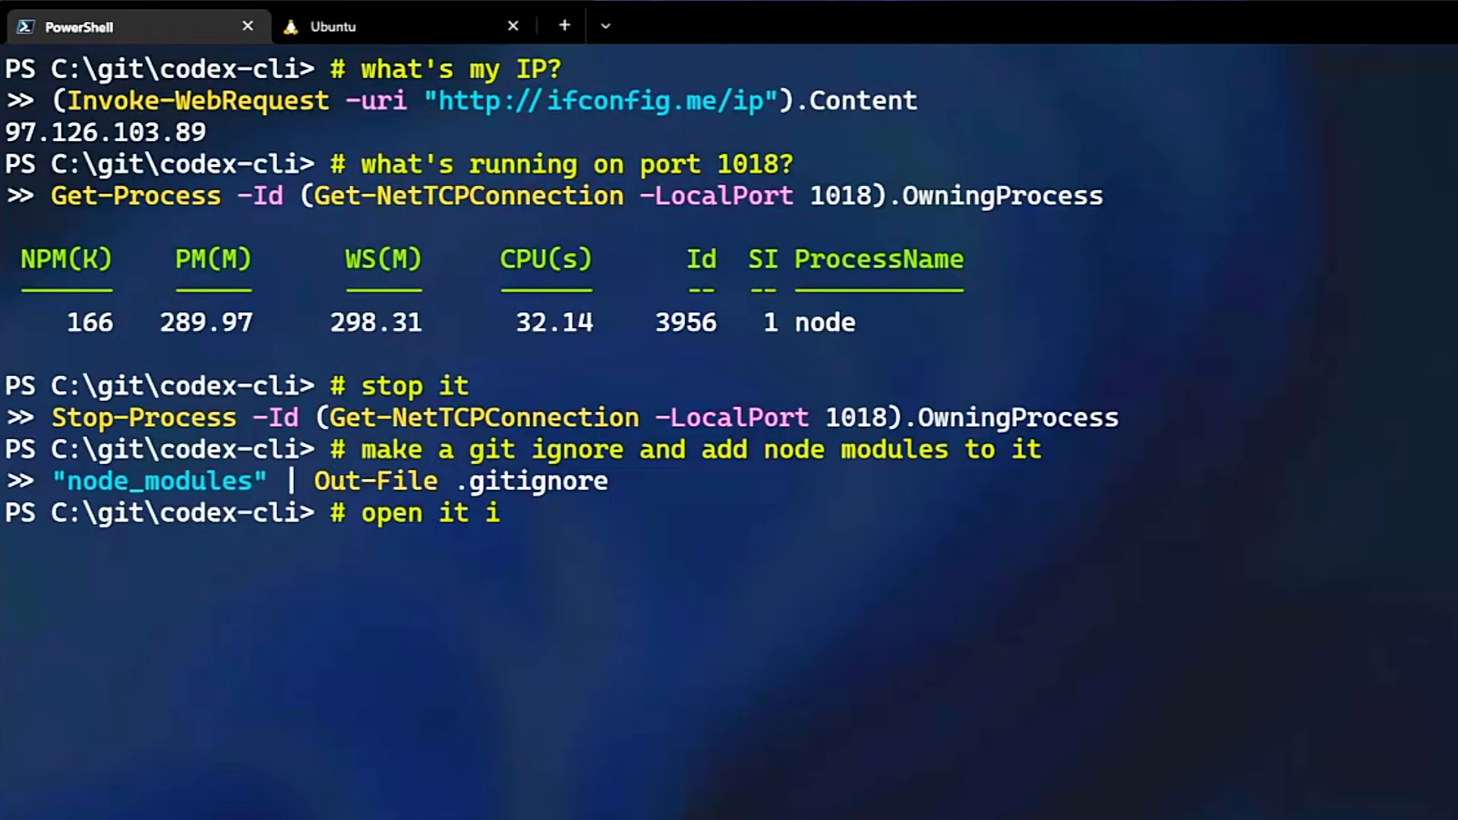
# View .gitignore in Notepad, confirming it contains node_modules
pyautogui.write('n notepad')
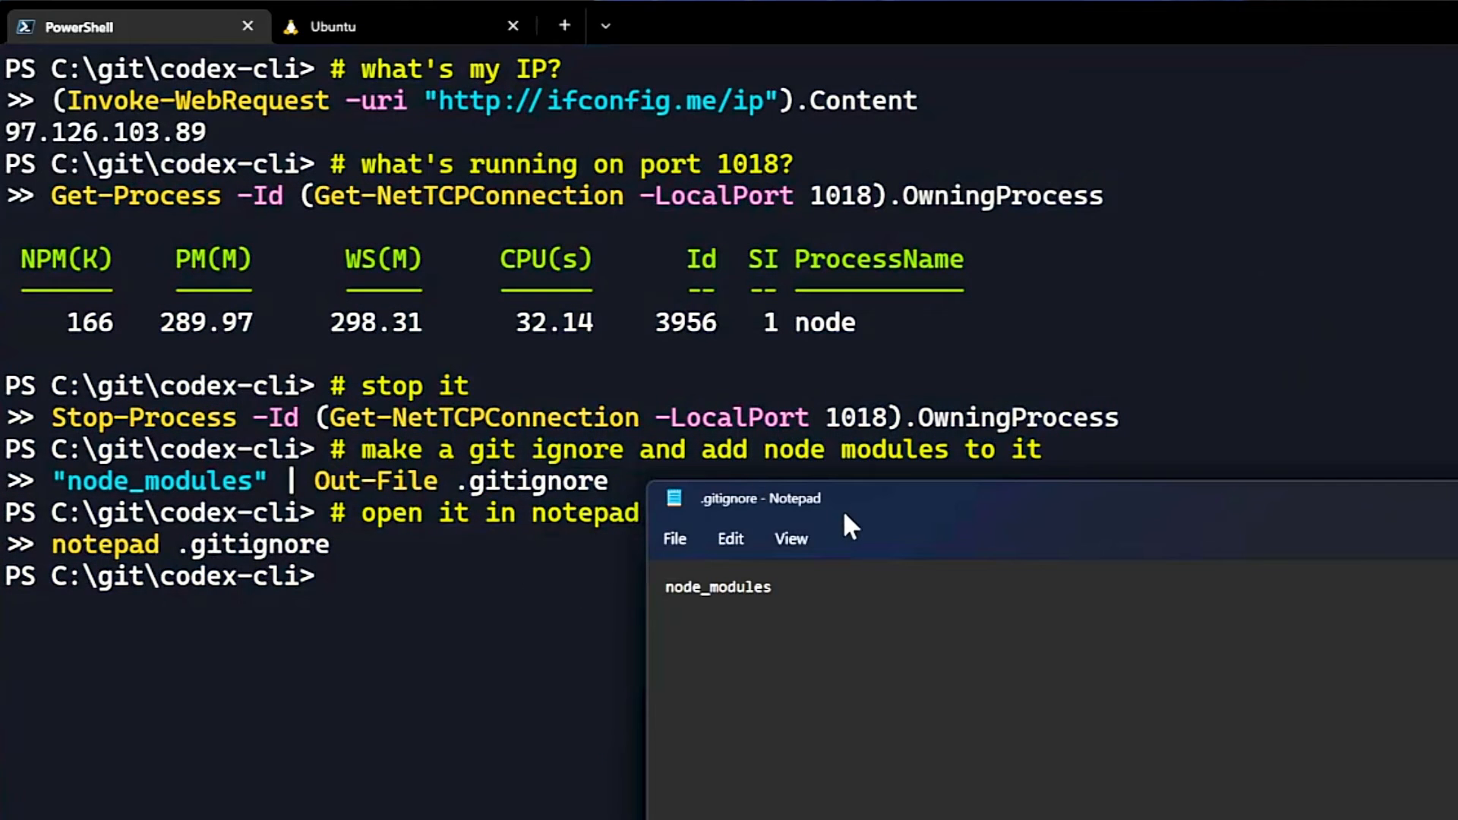
pyautogui.moveTo(846, 521); pyautogui.dragTo(658, 313)
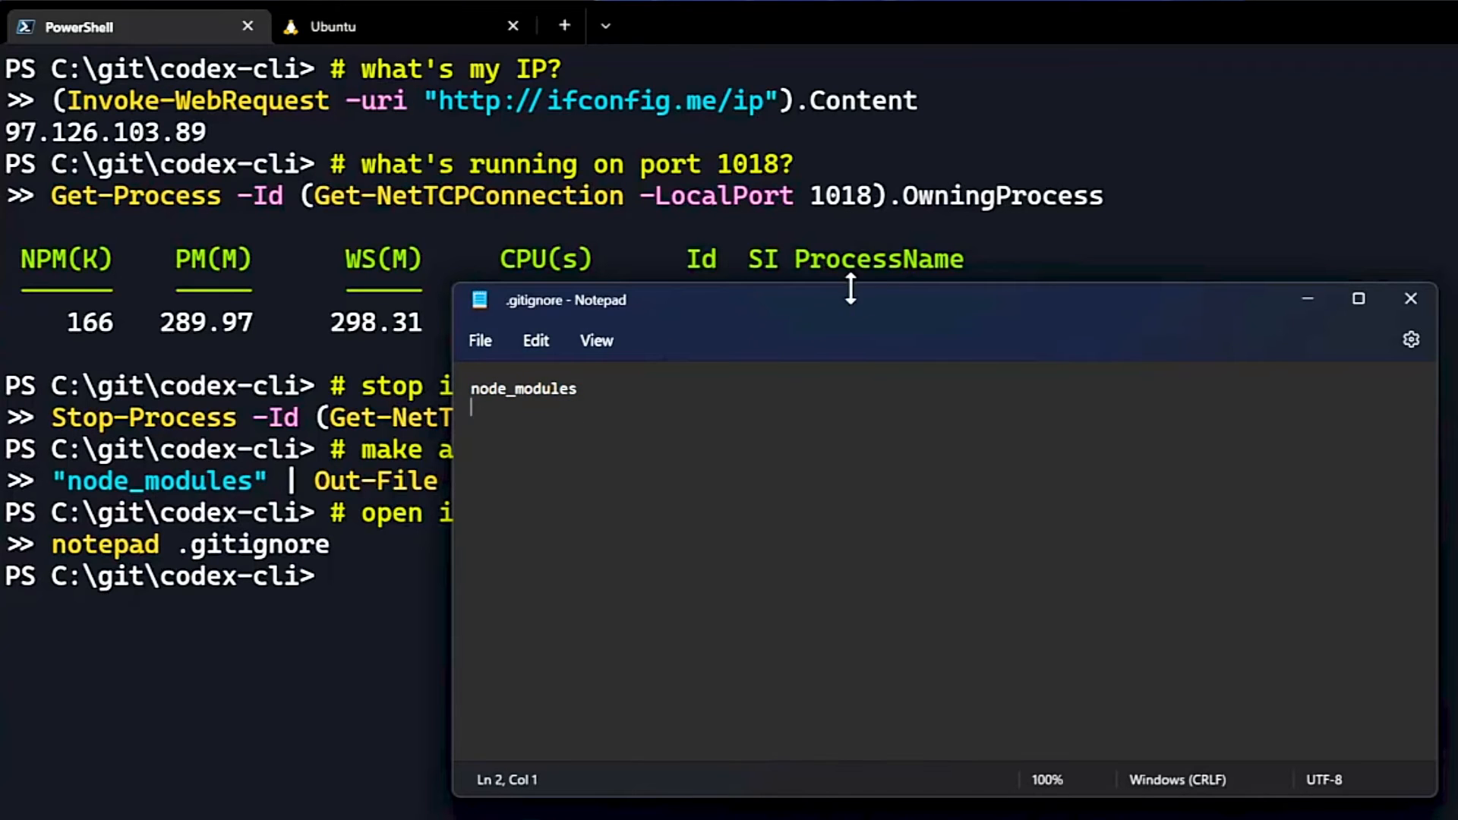
pyautogui.click(1409, 300)
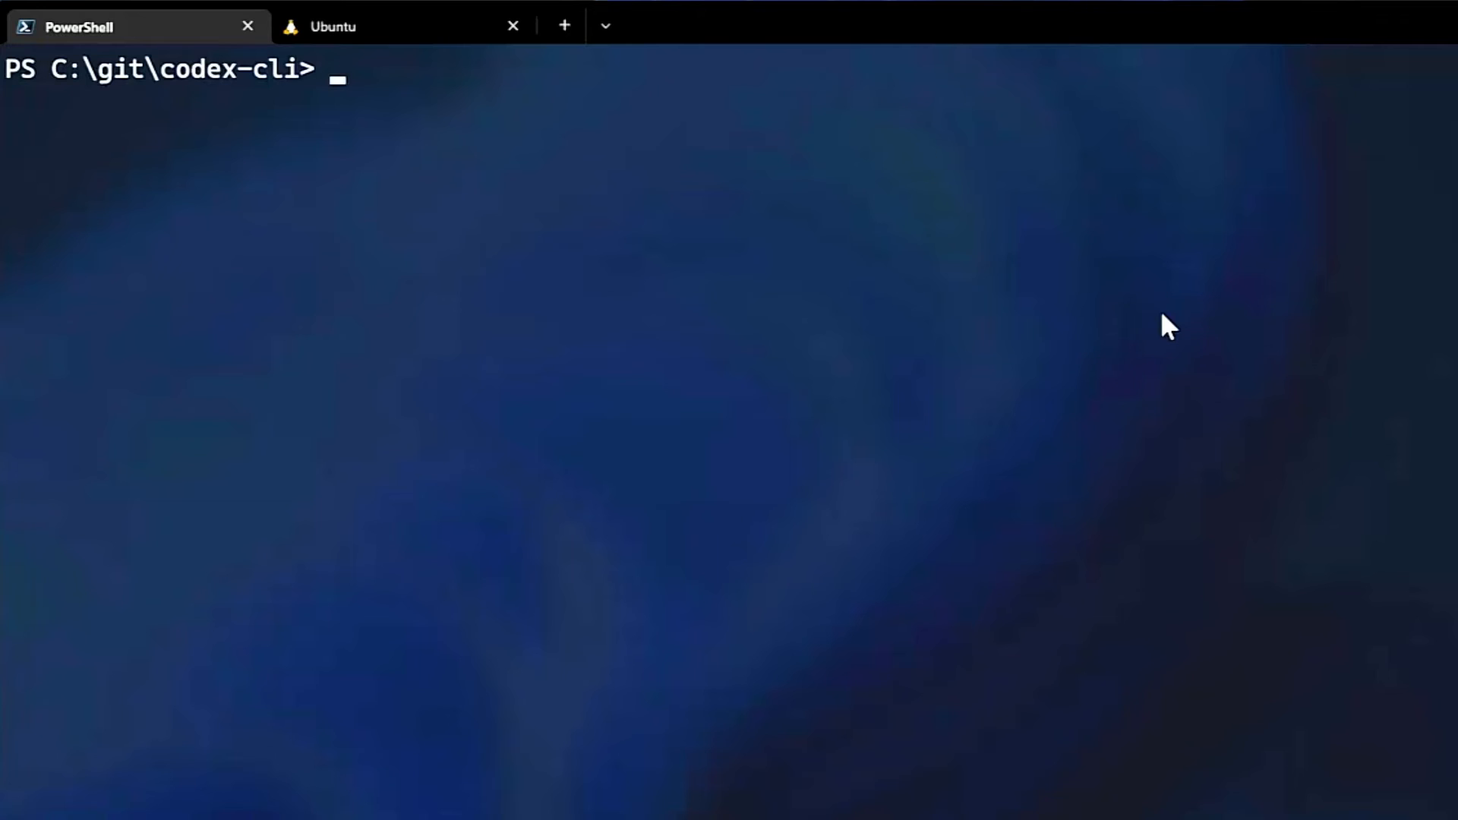
# Load conversational-context and build a git log -1 $response naming the repo's last committer
pyautogui.write('# load context conversational-context')
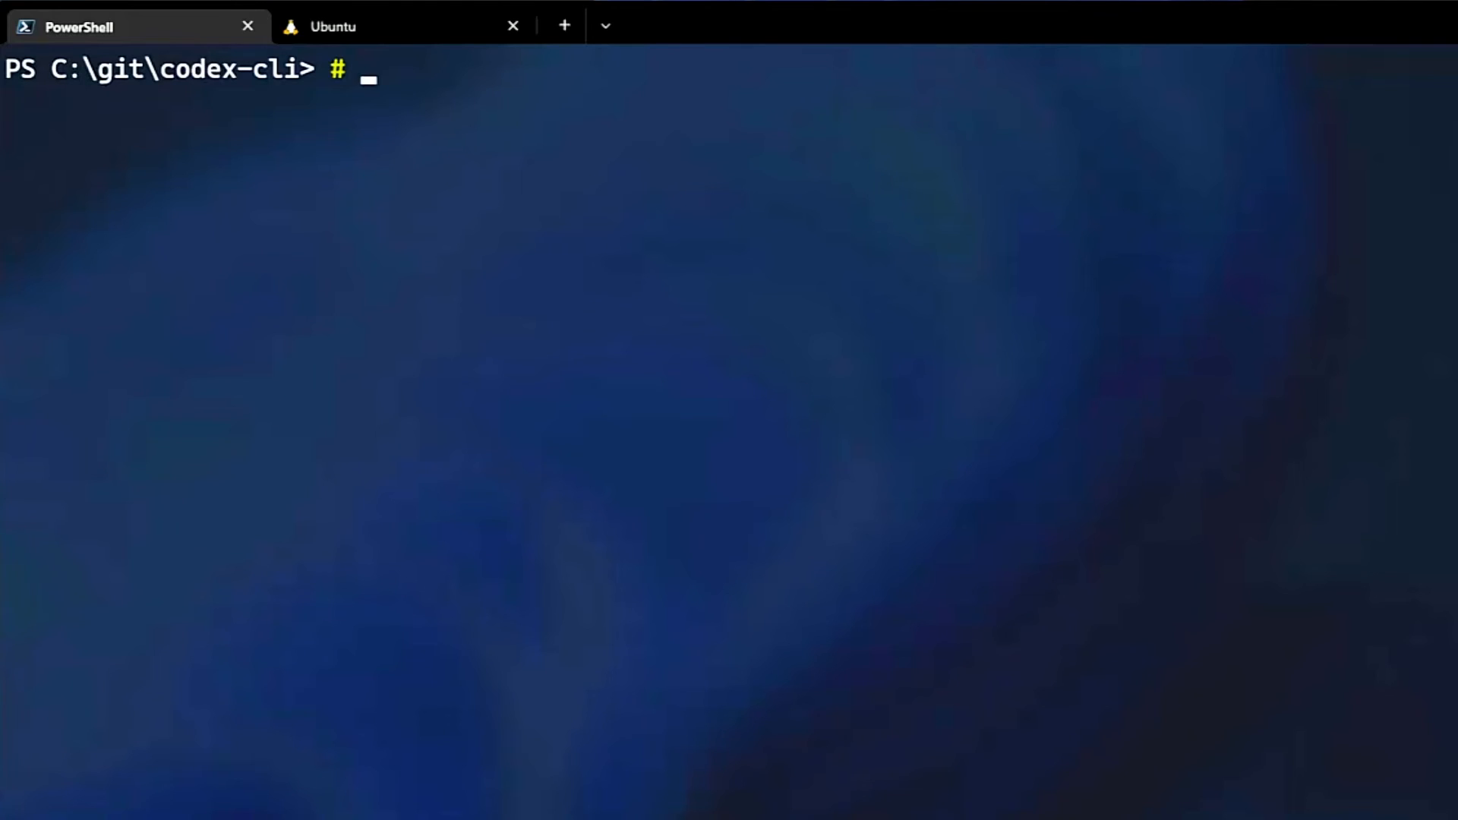
pyautogui.write('who made the last change to this repo?')
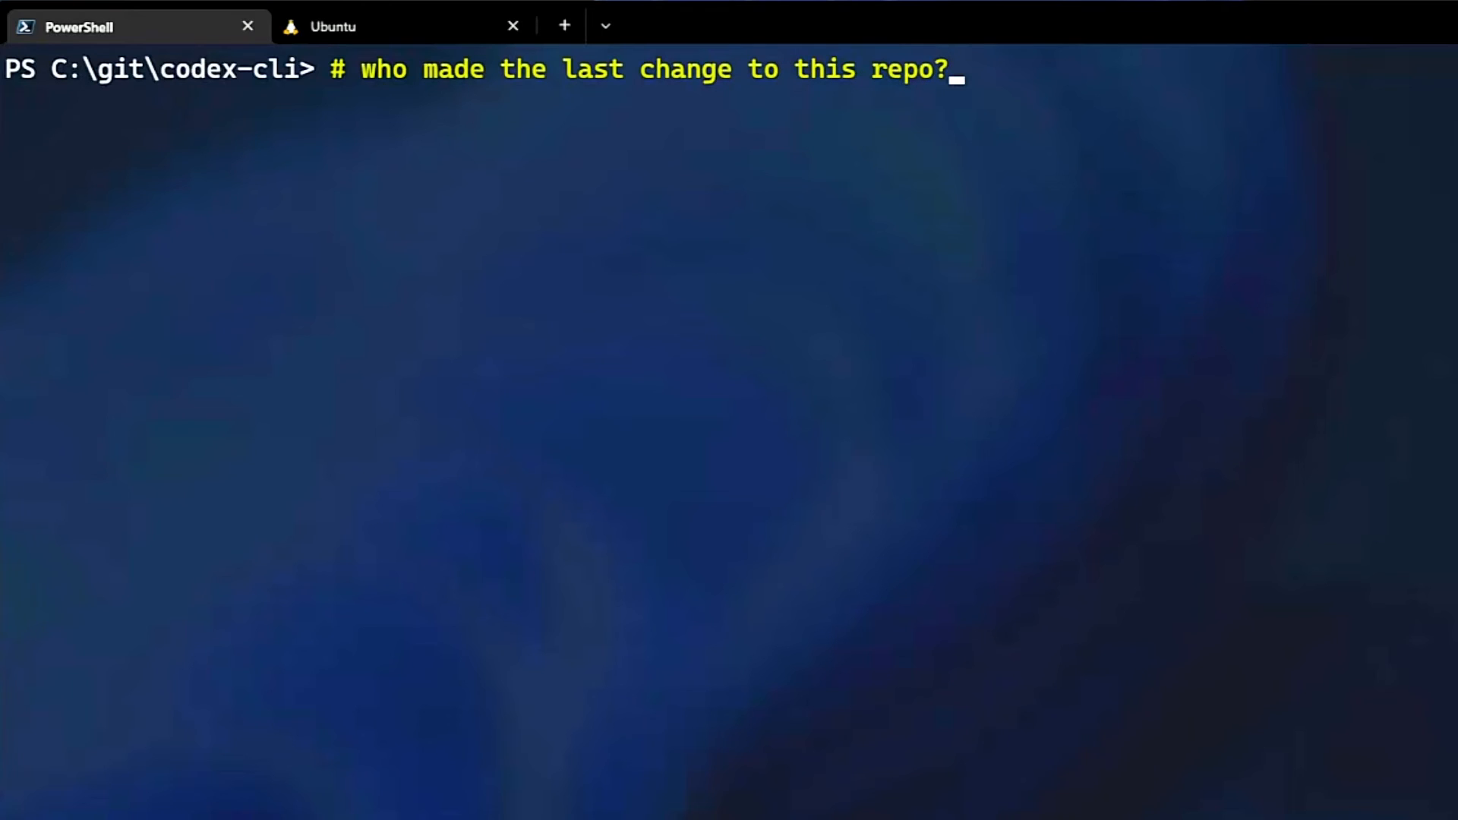
pyautogui.write('$response = "The last person to change the repo was " + (git log -1 --pretty=format:"%cn")')
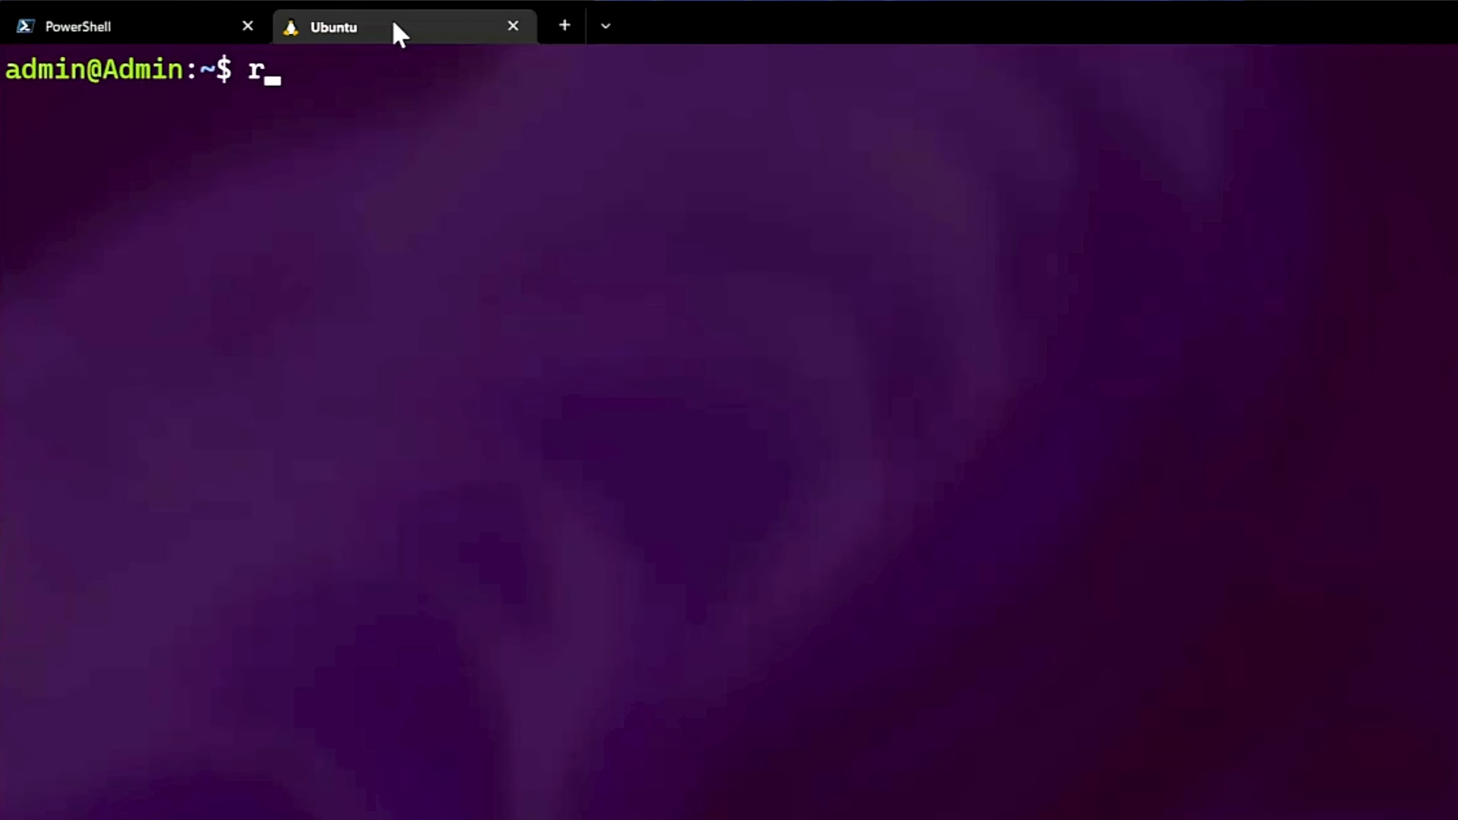
# In the Ubuntu tab, run the curl wttr.in command for Dublin's weather (partly cloudy, 11 °C)
pyautogui.write("# what's the ew")
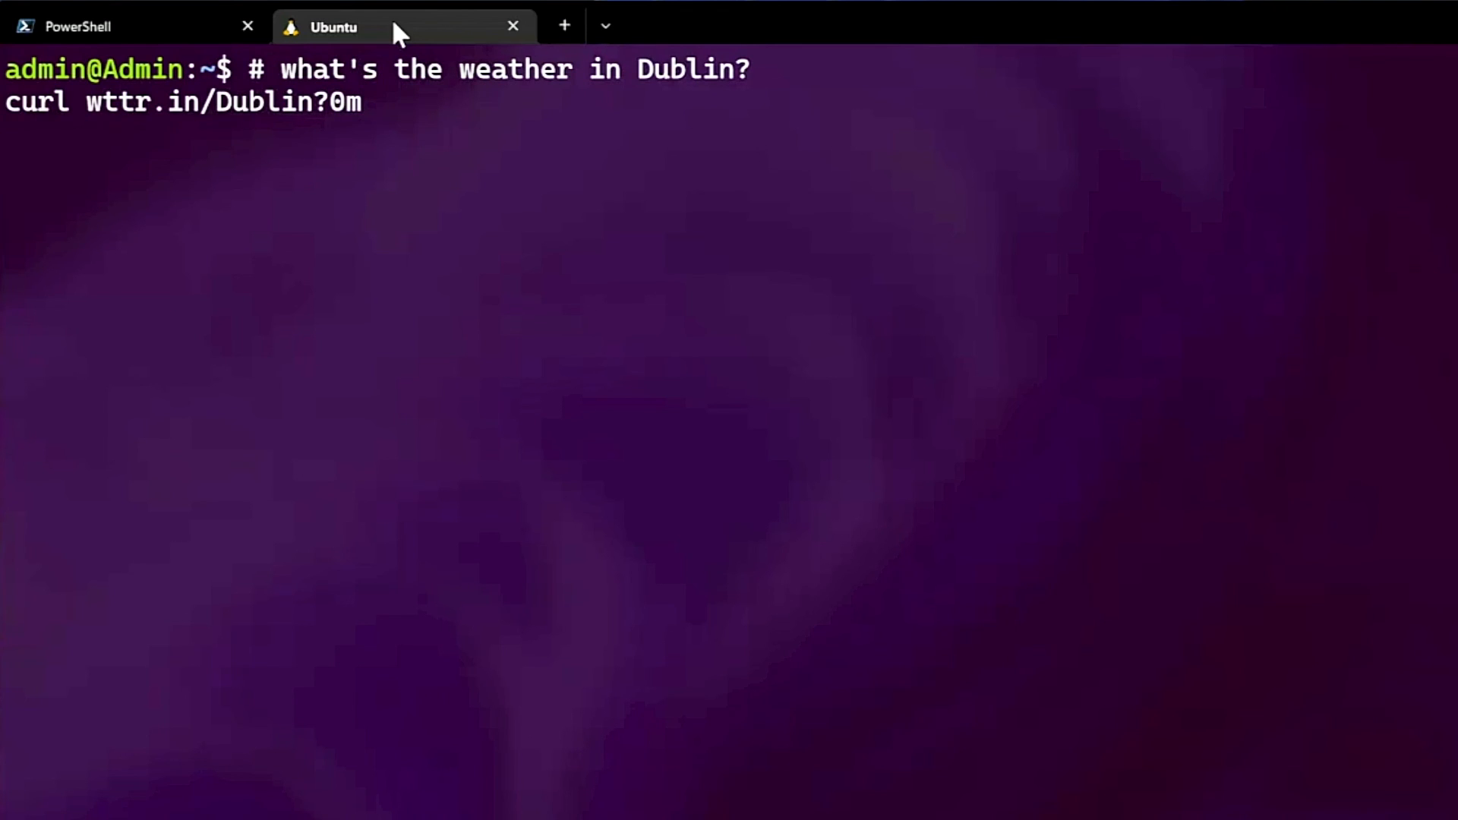
pyautogui.press('Return')
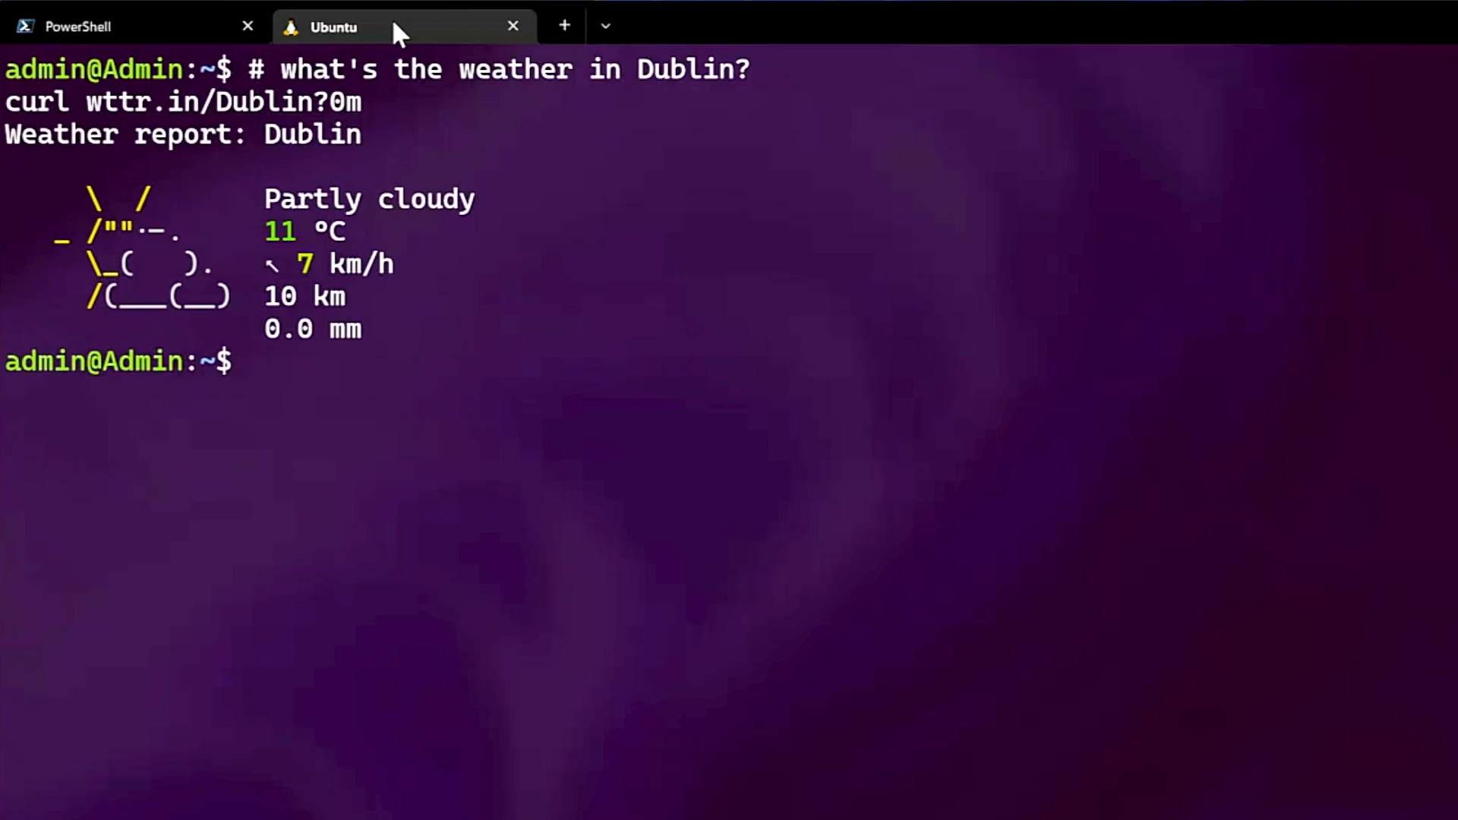